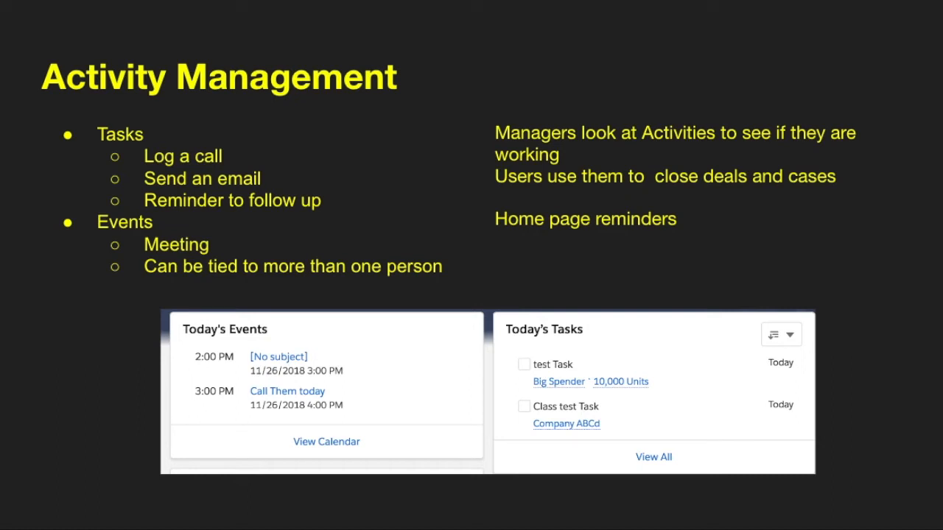
mouse_move(529, 244)
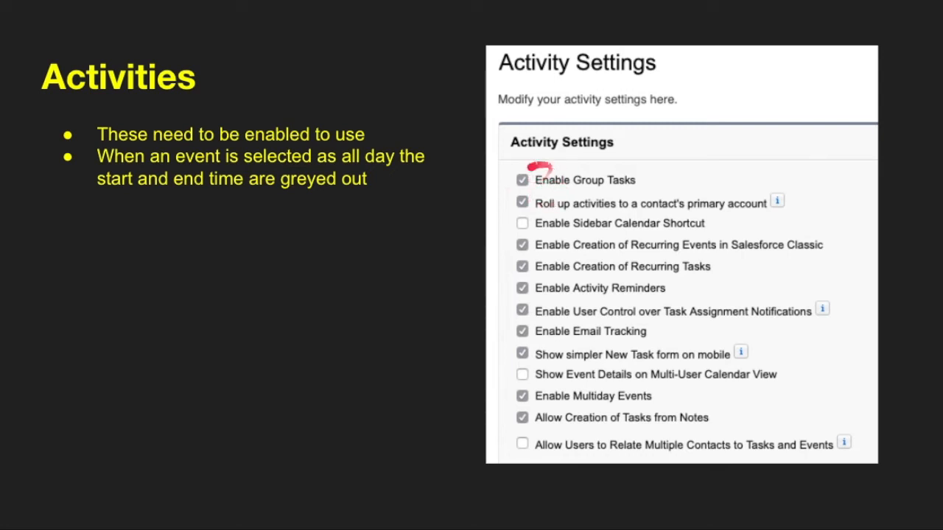
mouse_move(551, 355)
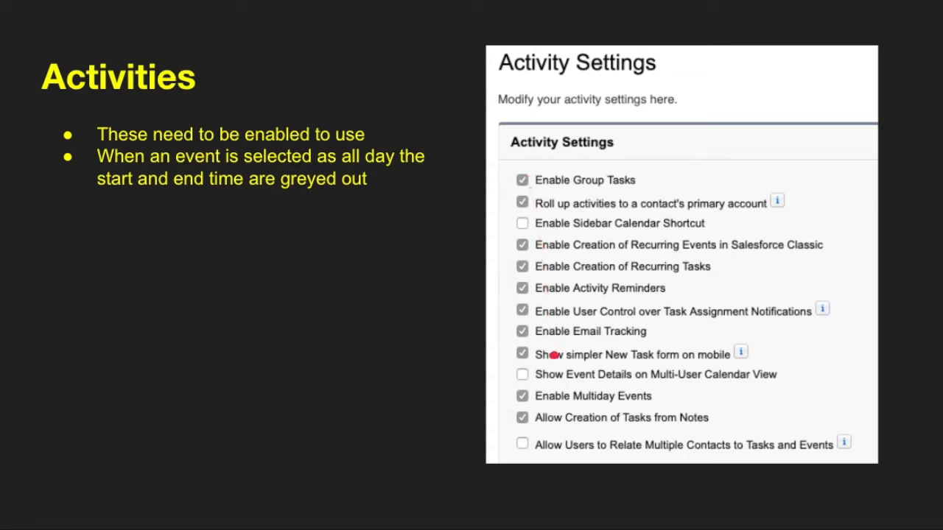
mouse_move(545, 404)
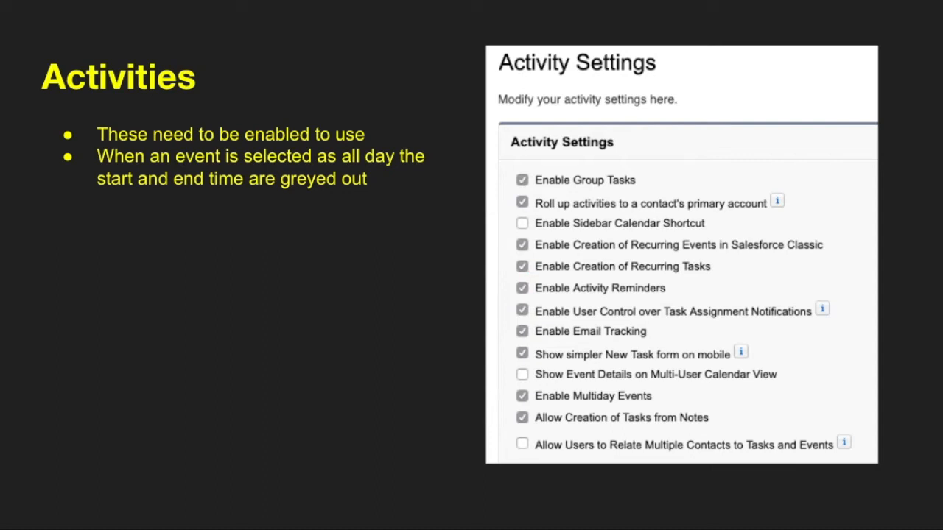
- Advance the slideshow from Activity Management to the Activities slide with activity settings
key("right")
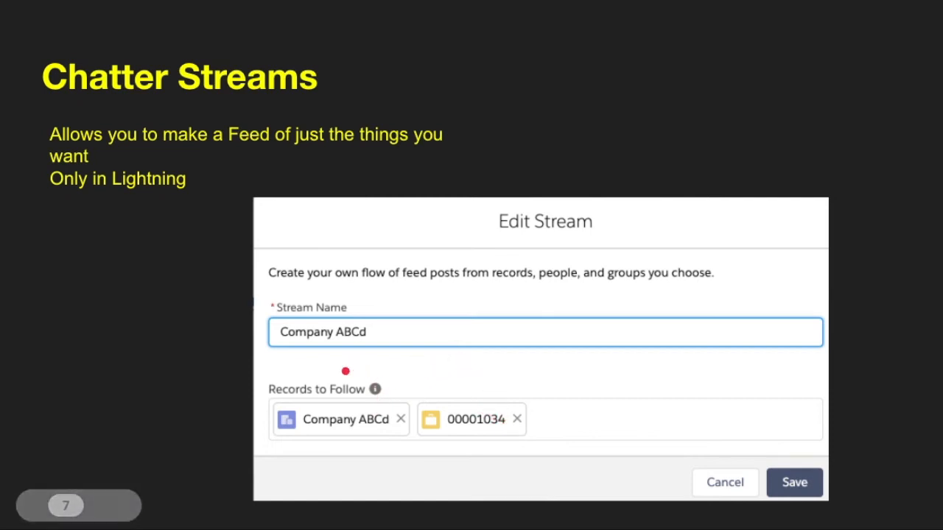
mouse_move(212, 189)
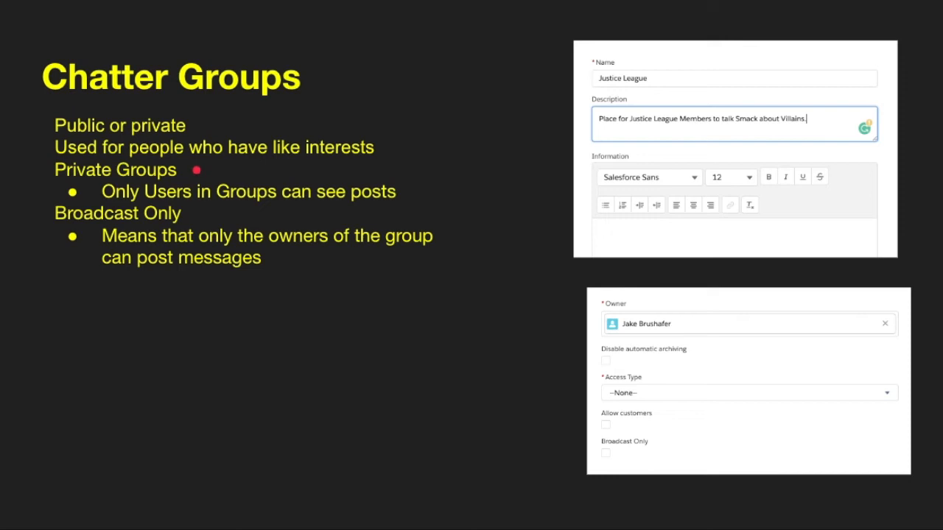
mouse_move(208, 197)
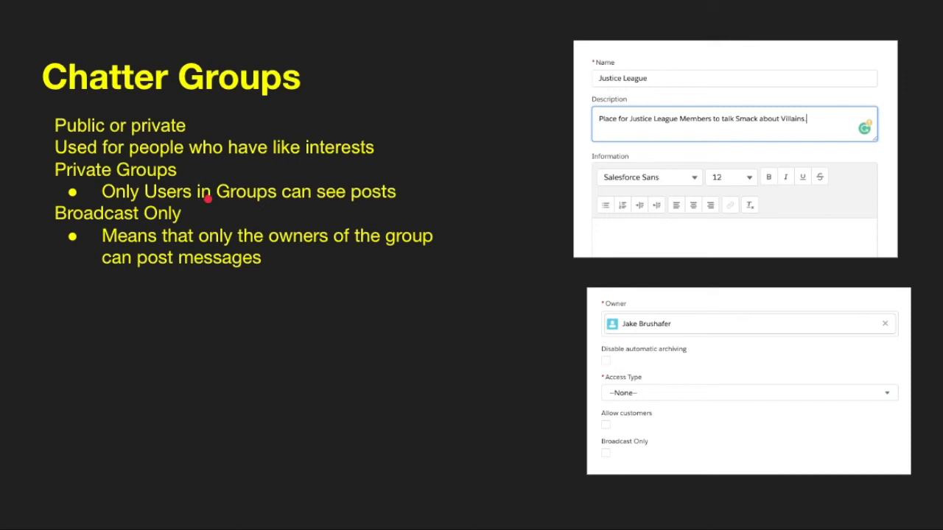
mouse_move(205, 218)
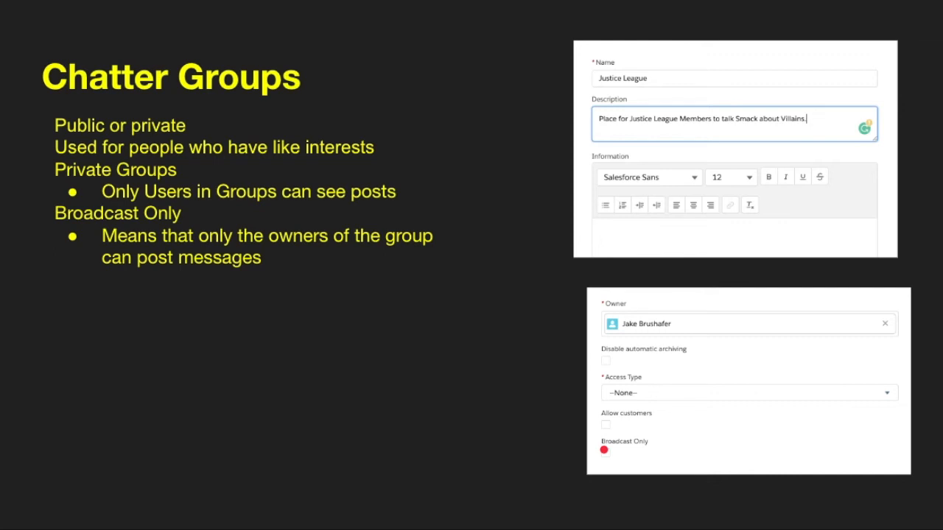
- Advance to the Chatter Groups slide showing the Justice League group form
left_click(604, 450)
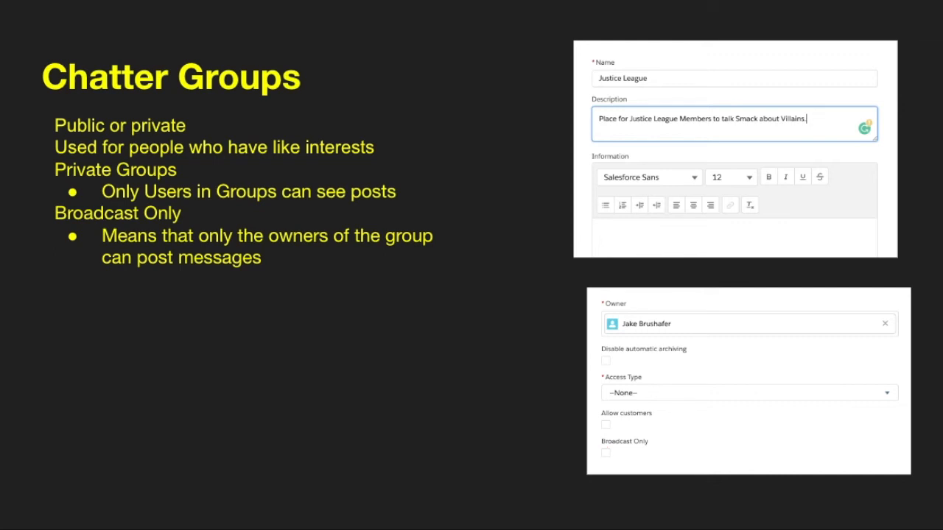